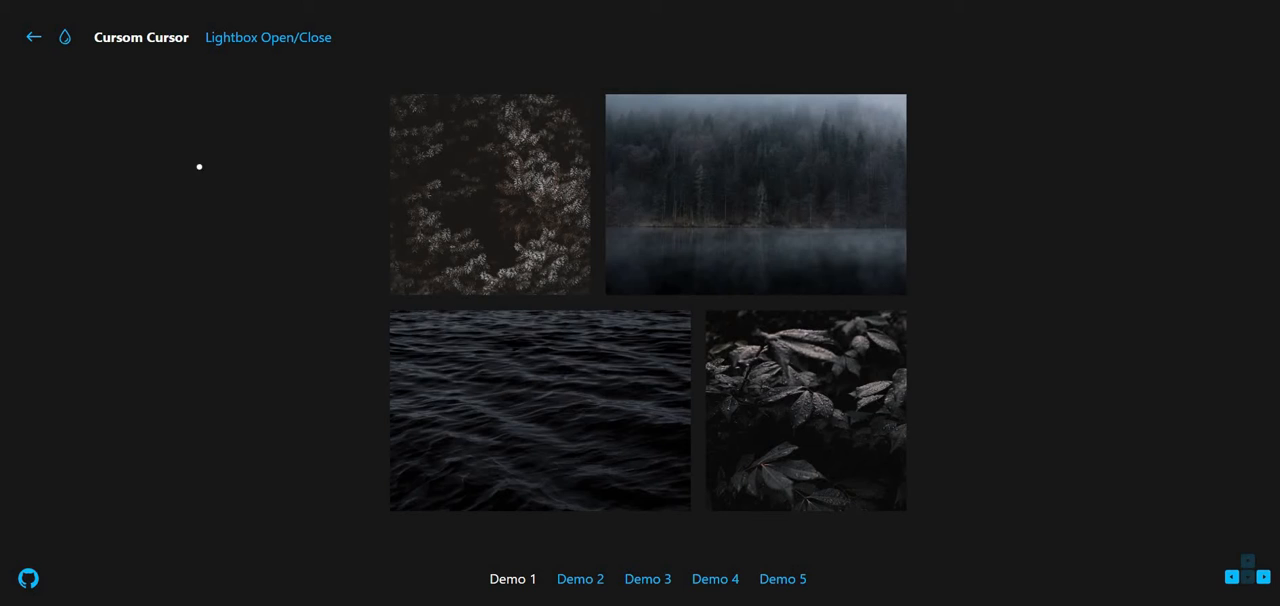
pyautogui.moveTo(65, 37)
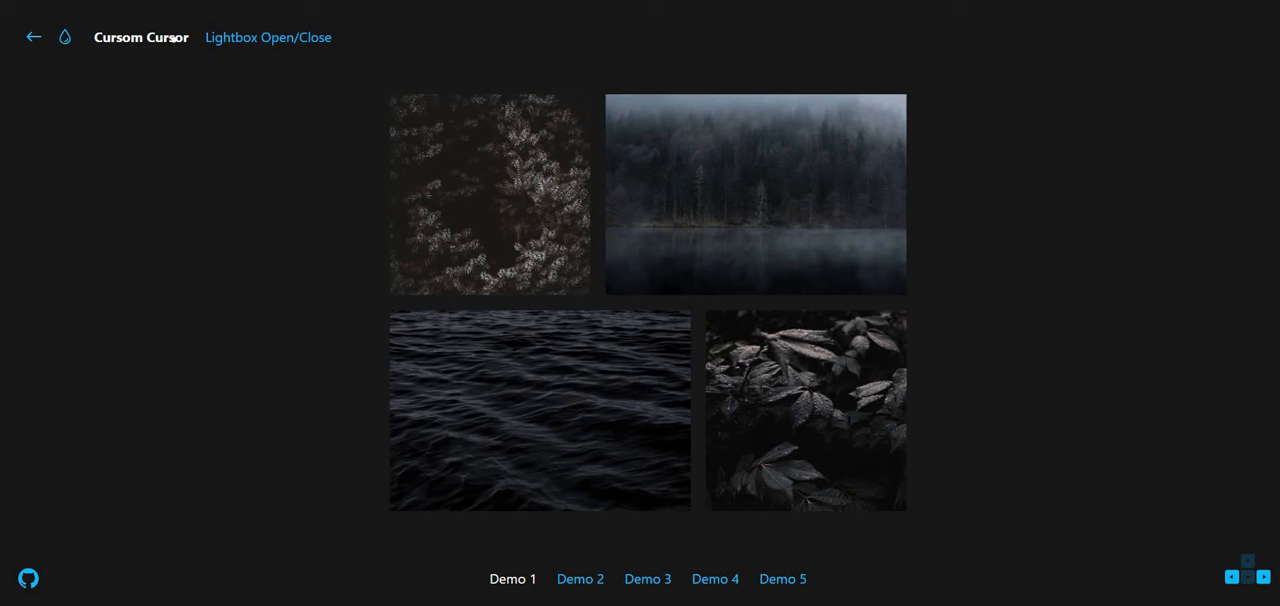
pyautogui.moveTo(469, 173)
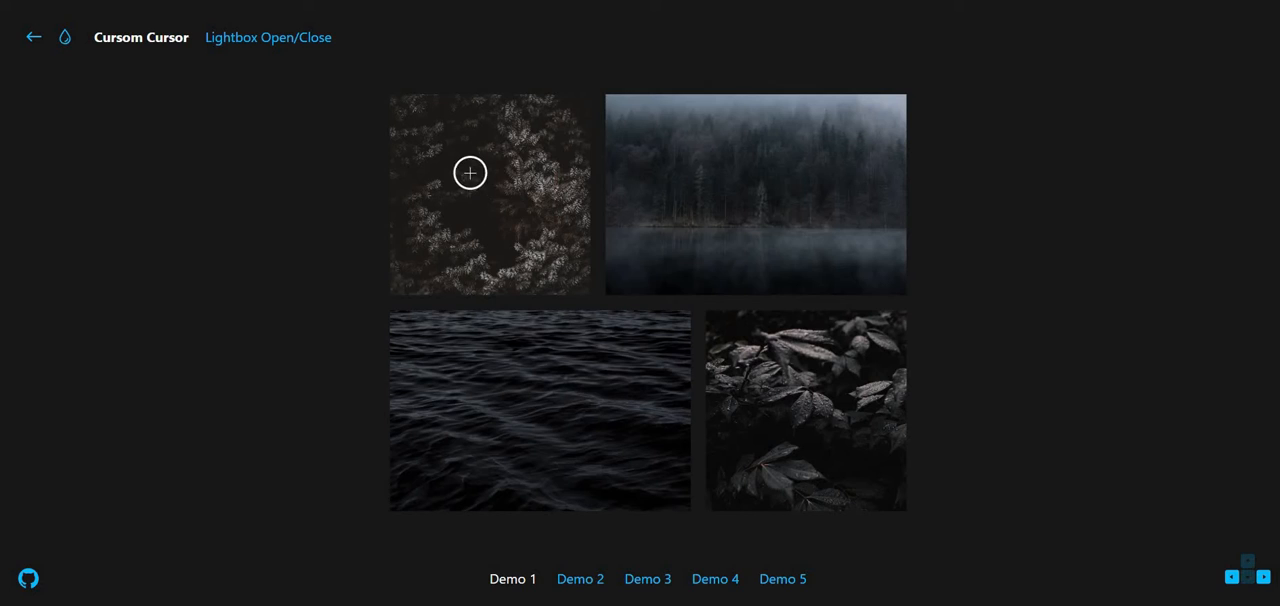
pyautogui.moveTo(709, 203)
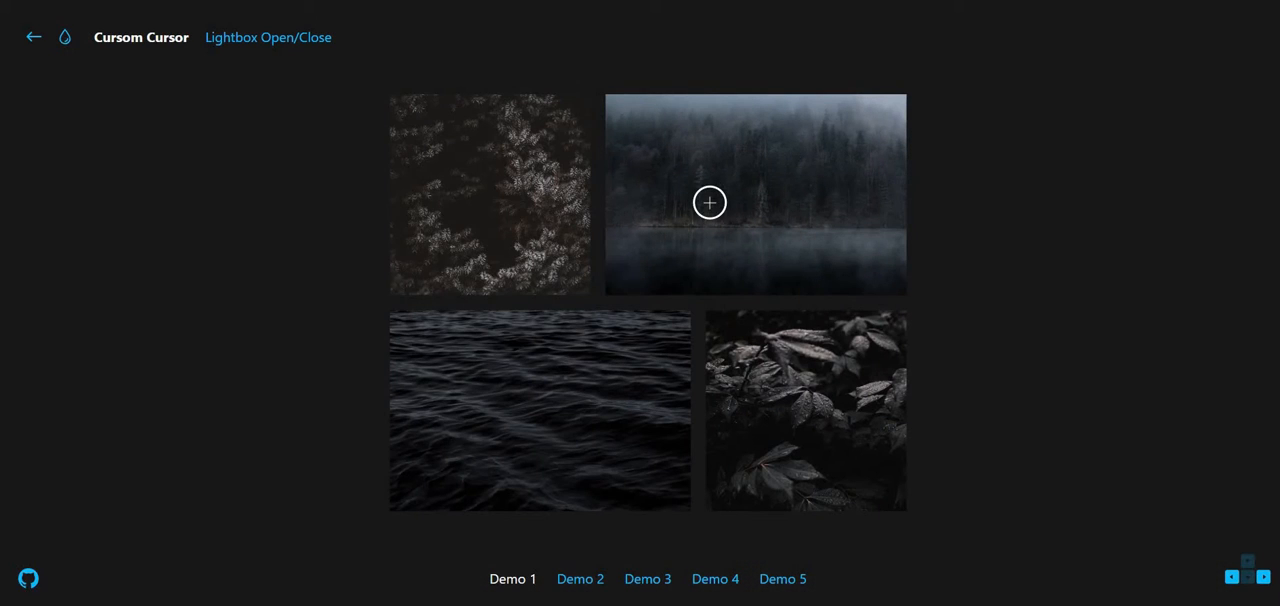
pyautogui.moveTo(490, 253)
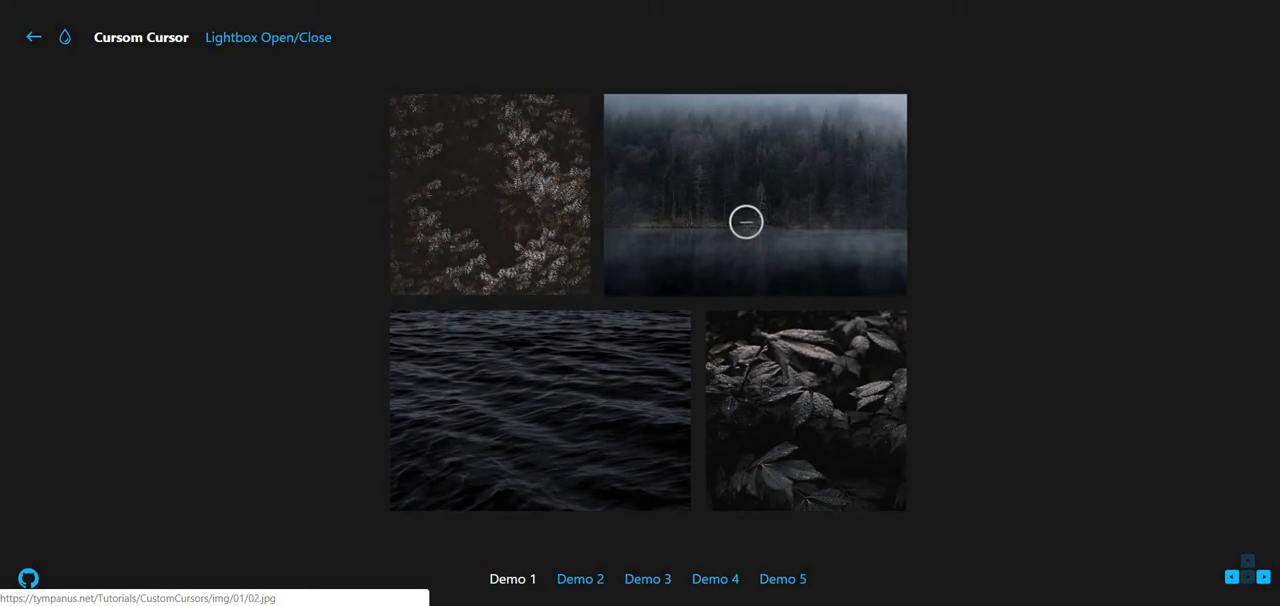
# Enlarge the misty forest lake photo, then switch to Demo 2's architecture carousel
pyautogui.click(746, 195)
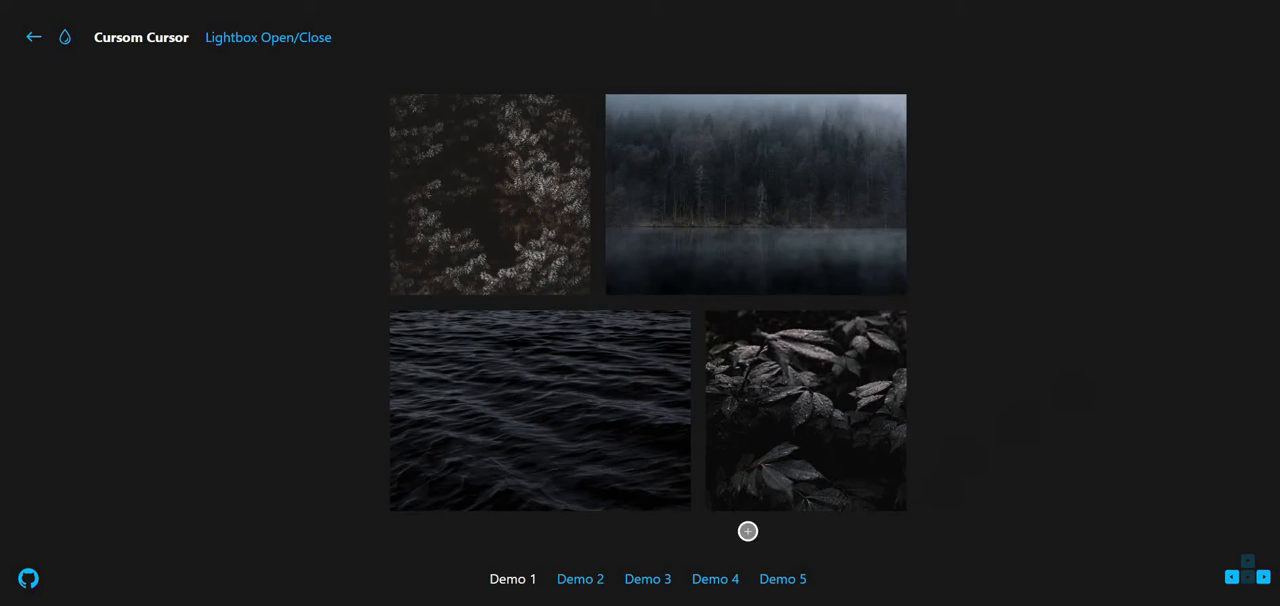
pyautogui.click(272, 37)
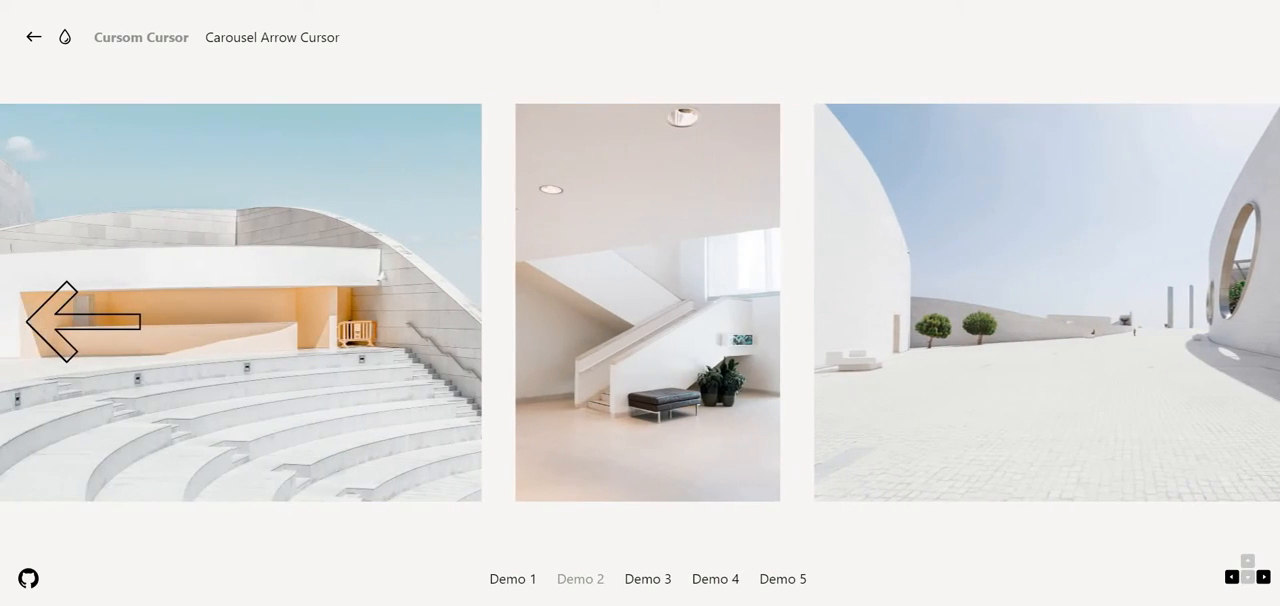
# Step the carousel back three photos toward the plaza with the round window
pyautogui.click(80, 320)
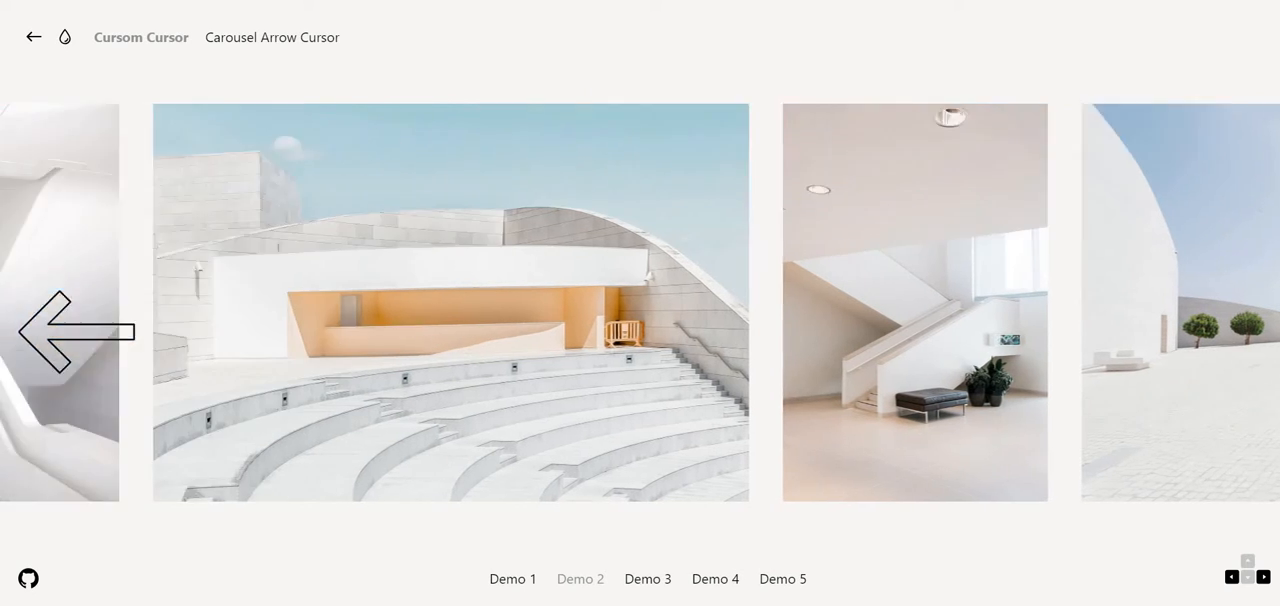
pyautogui.click(75, 331)
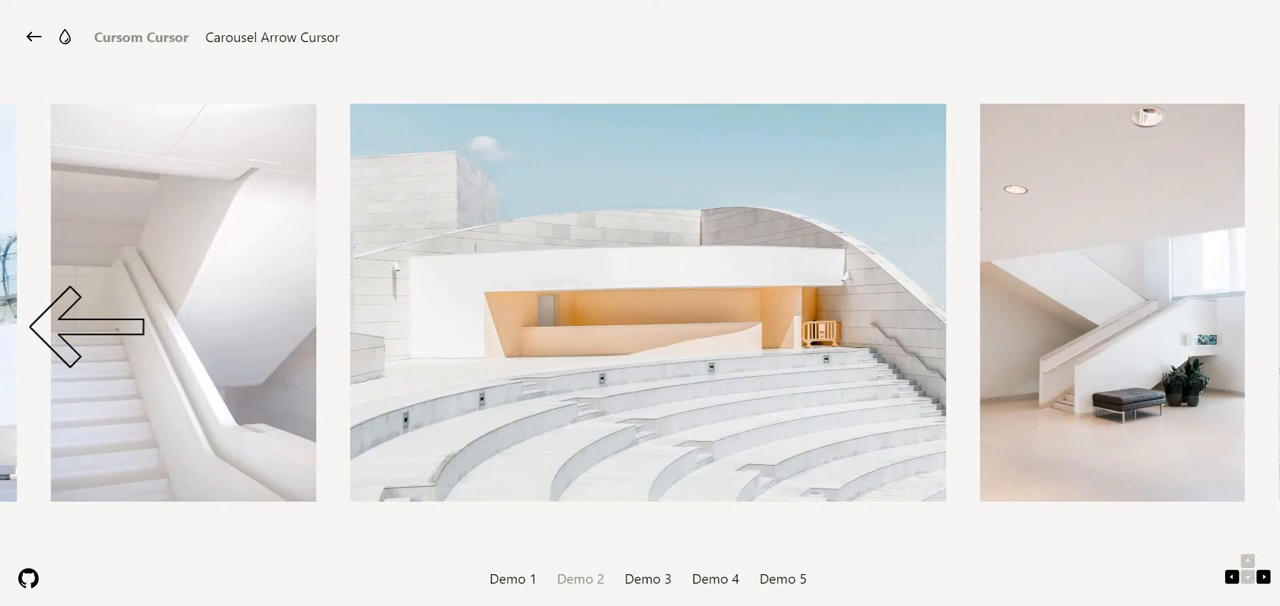
pyautogui.click(90, 325)
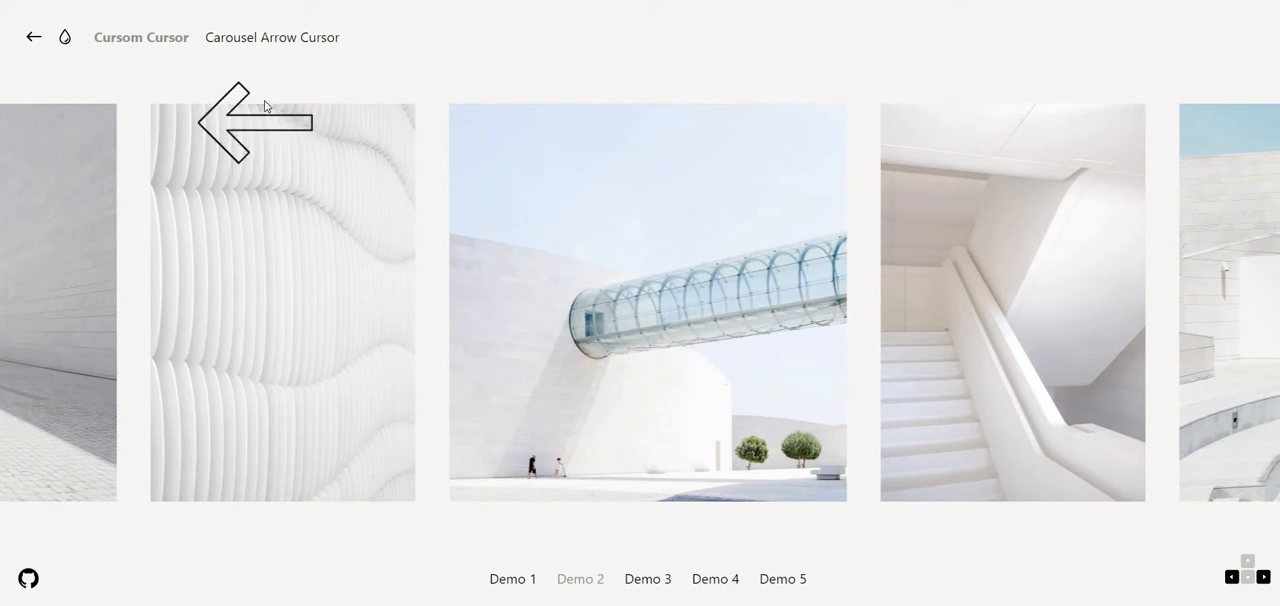
pyautogui.moveTo(110, 77)
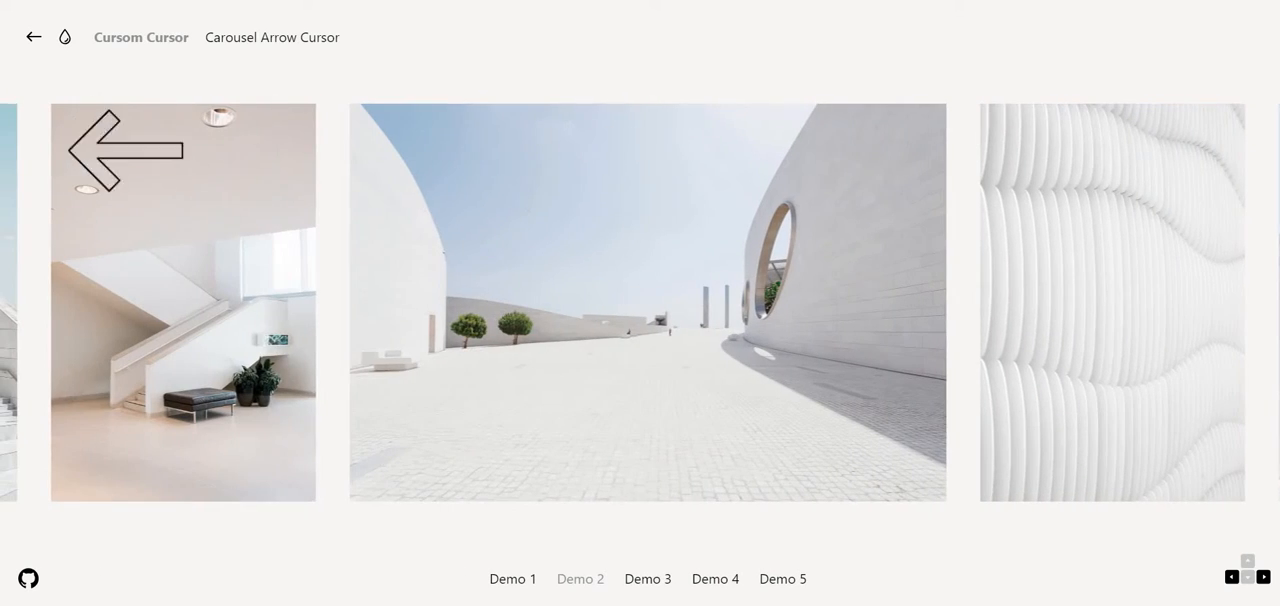
# Switch to Demo 3's dark menu-bar mockup with the magnetic circle cursor
pyautogui.click(647, 579)
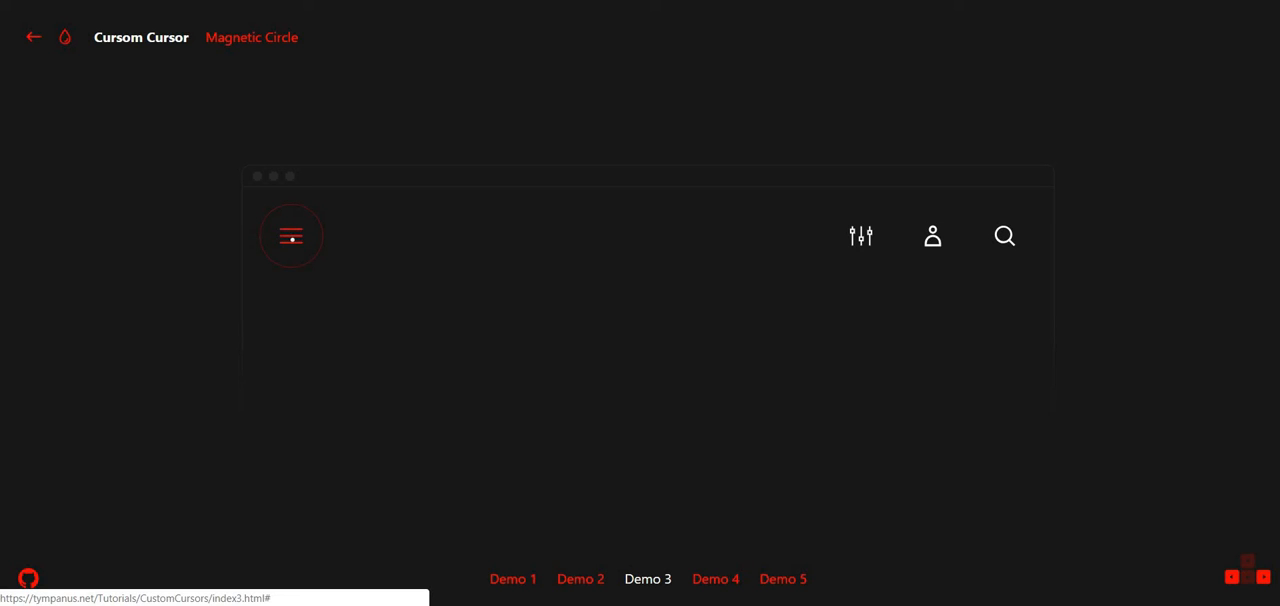
pyautogui.moveTo(861, 236)
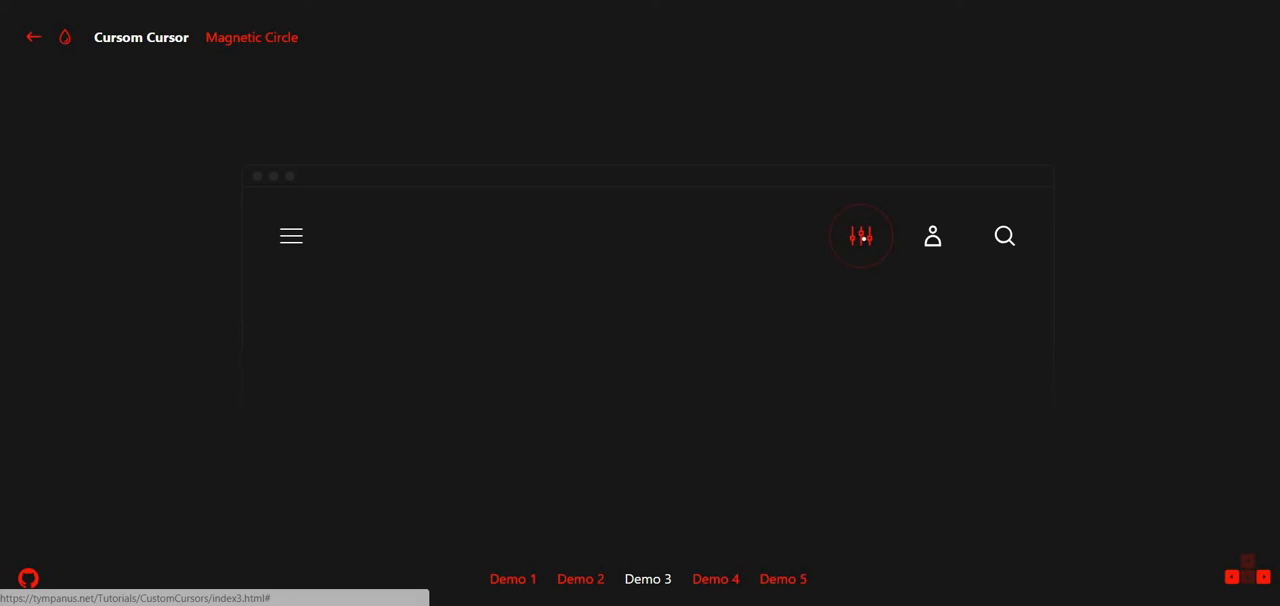
pyautogui.moveTo(932, 236)
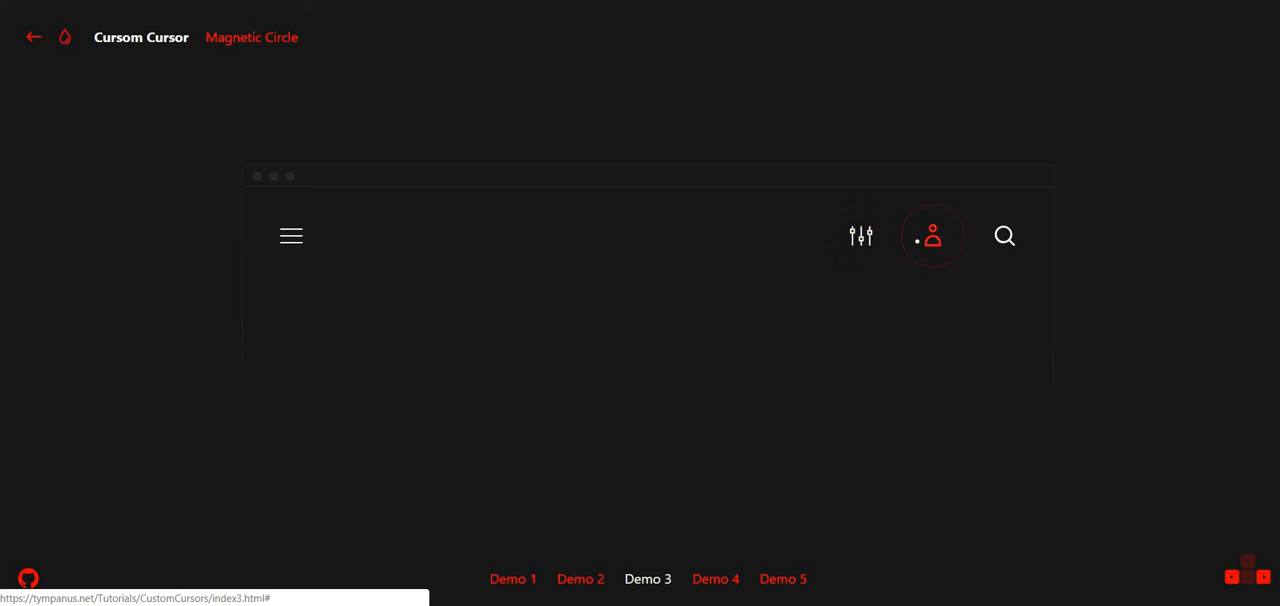
pyautogui.moveTo(1004, 236)
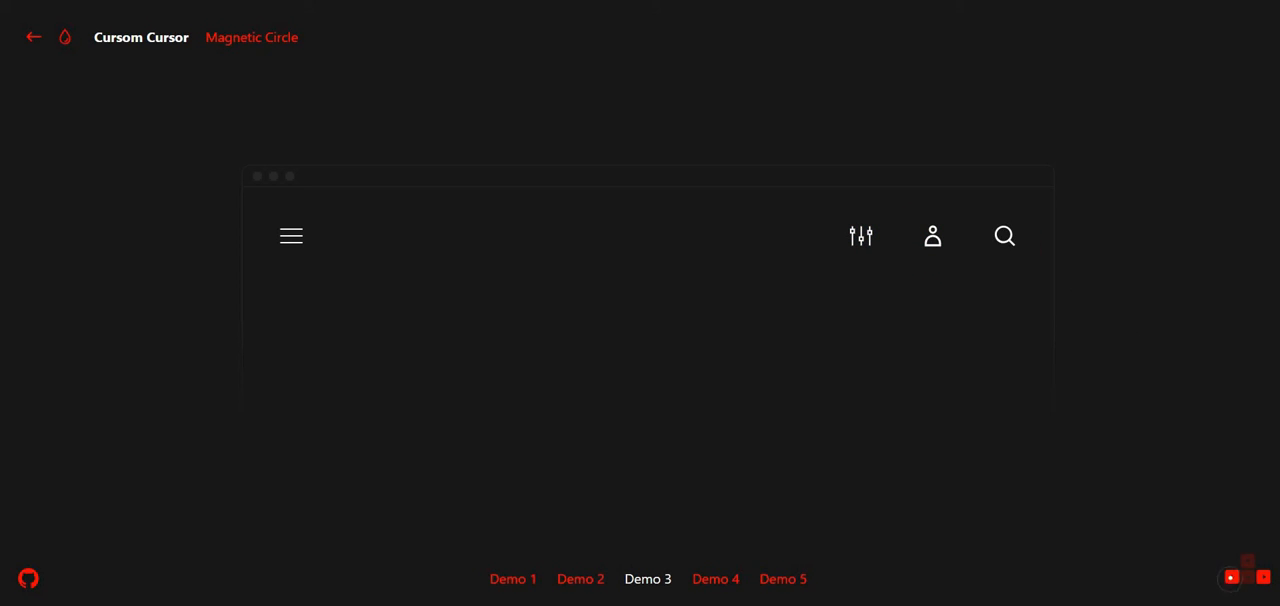
pyautogui.moveTo(1120, 515)
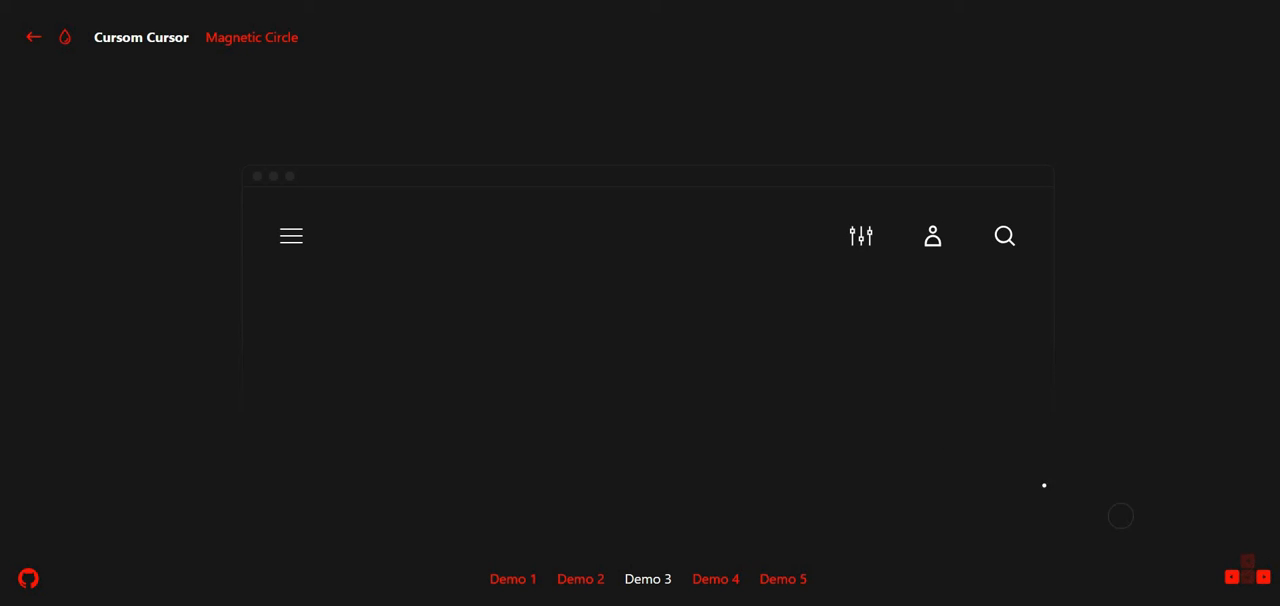
pyautogui.moveTo(250, 40)
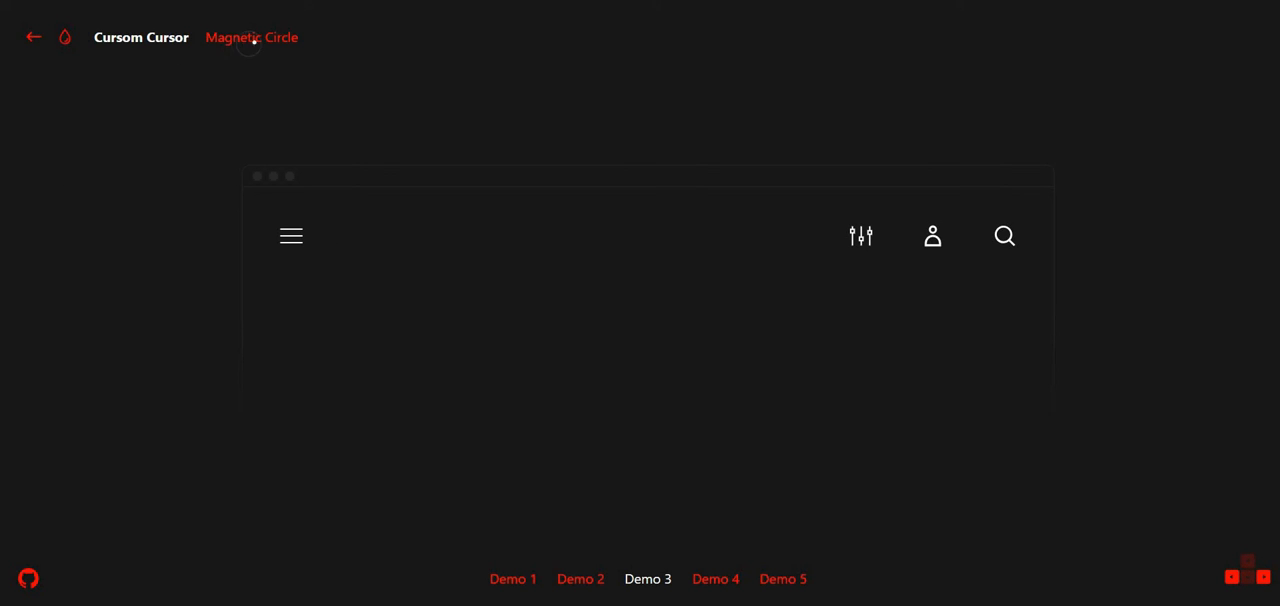
pyautogui.moveTo(291, 236)
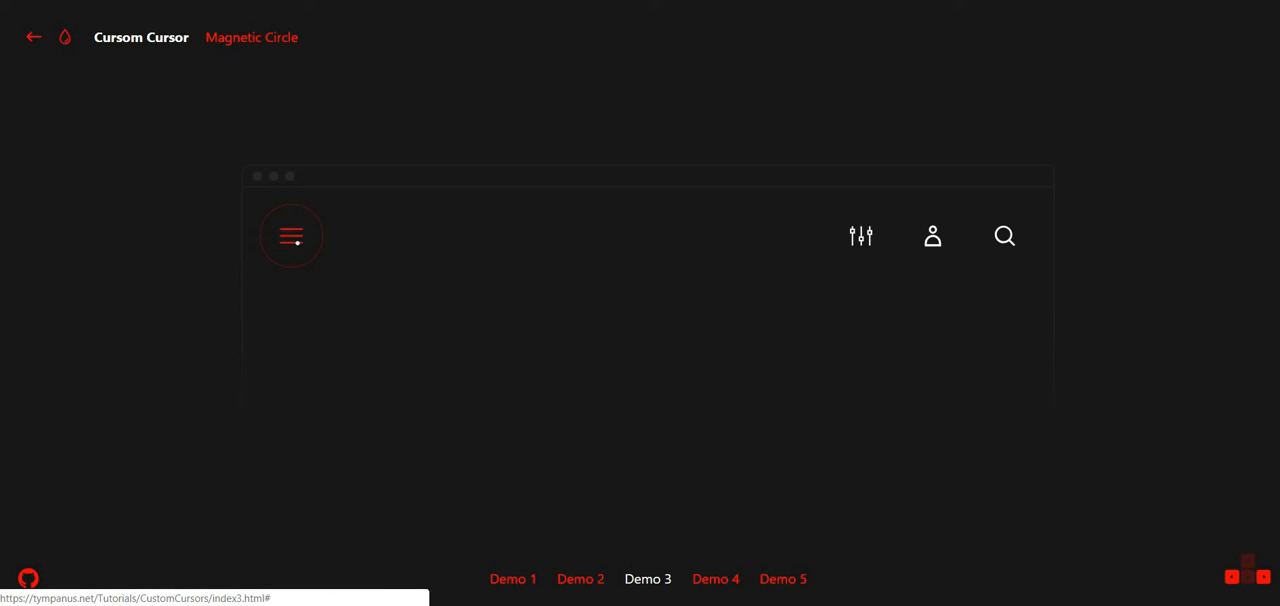
pyautogui.click(715, 579)
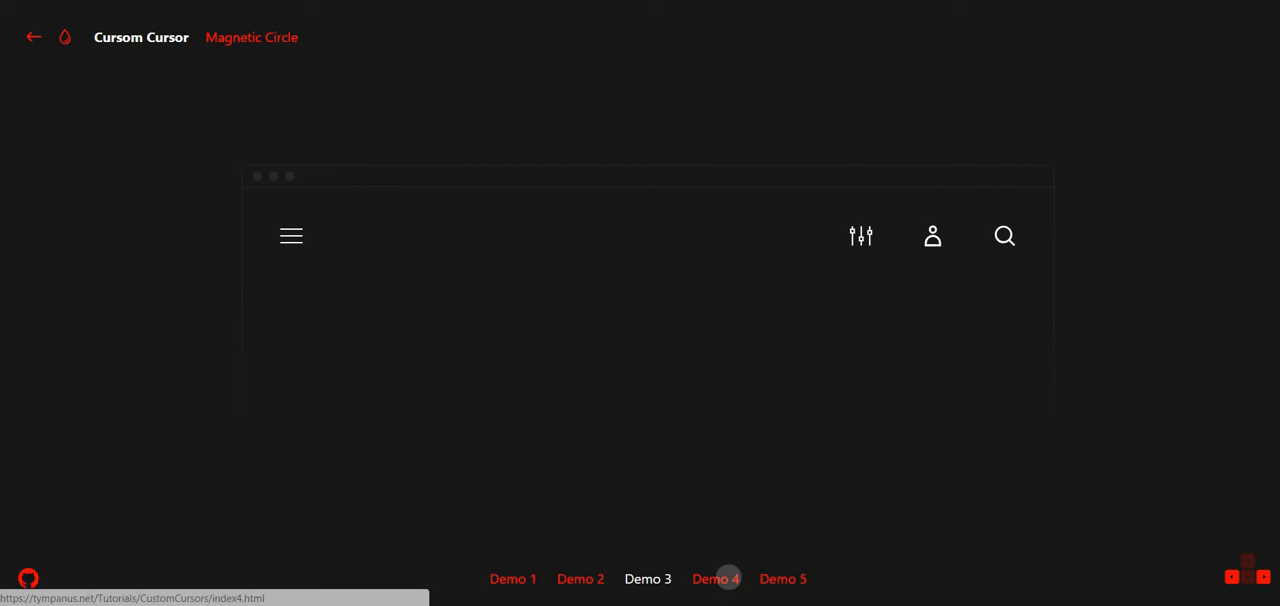
# Open Demo 4's Magnetic Noisy Circle, then Demo 5's green Magnetic Navigation Bar
pyautogui.click(715, 578)
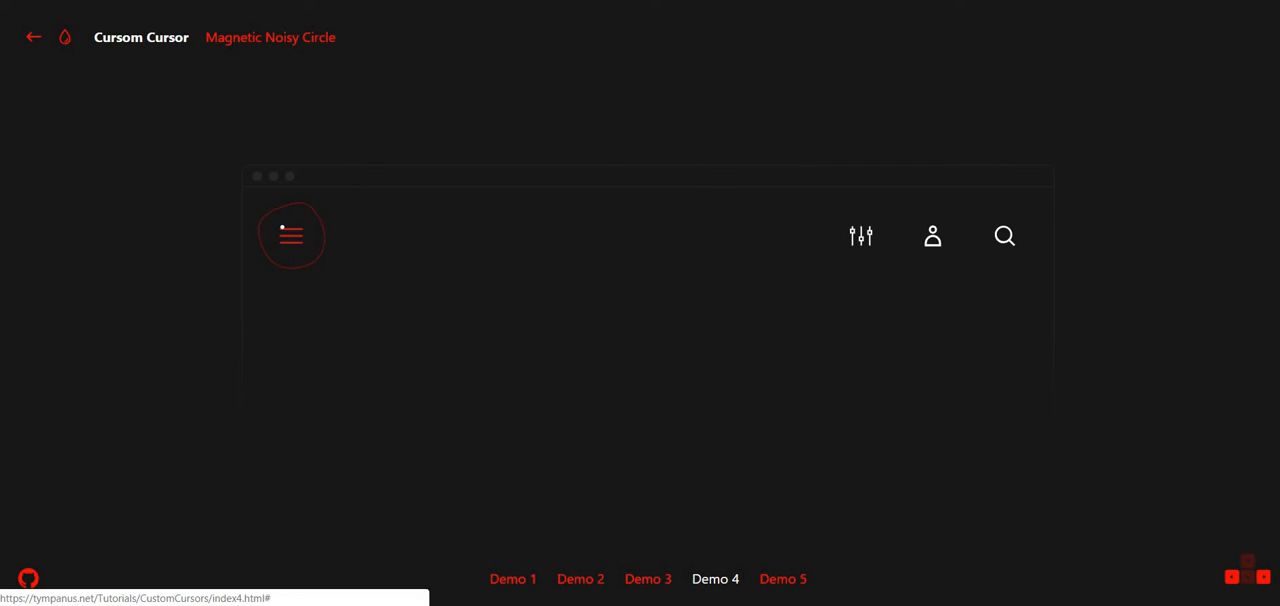
pyautogui.moveTo(10, 30)
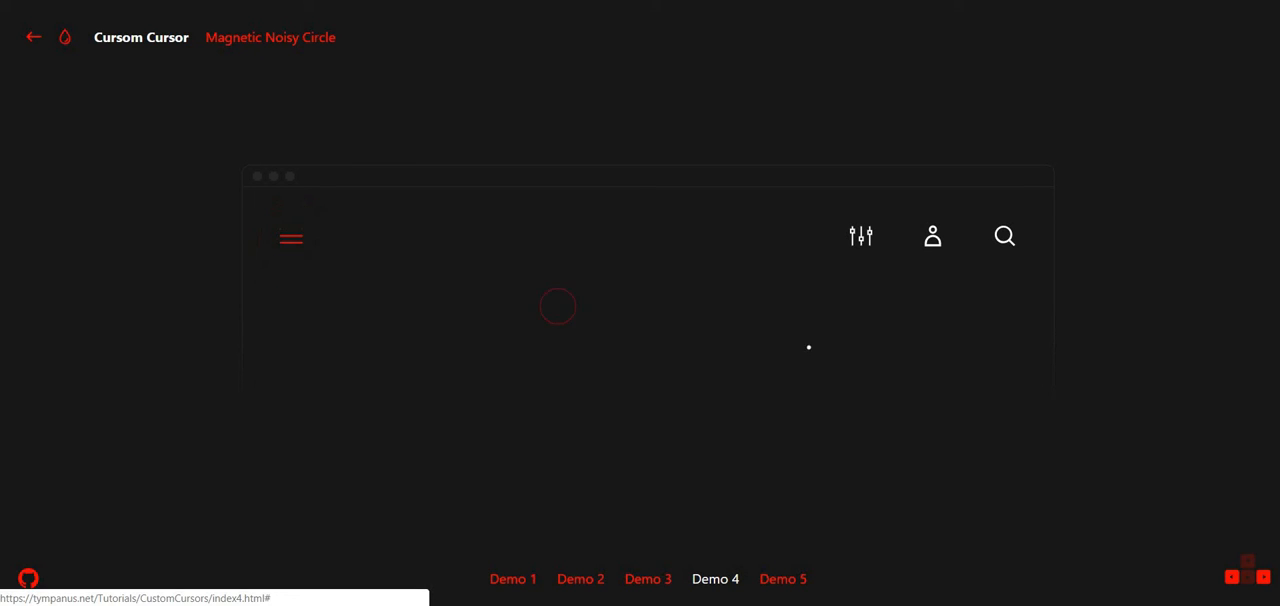
pyautogui.moveTo(861, 236)
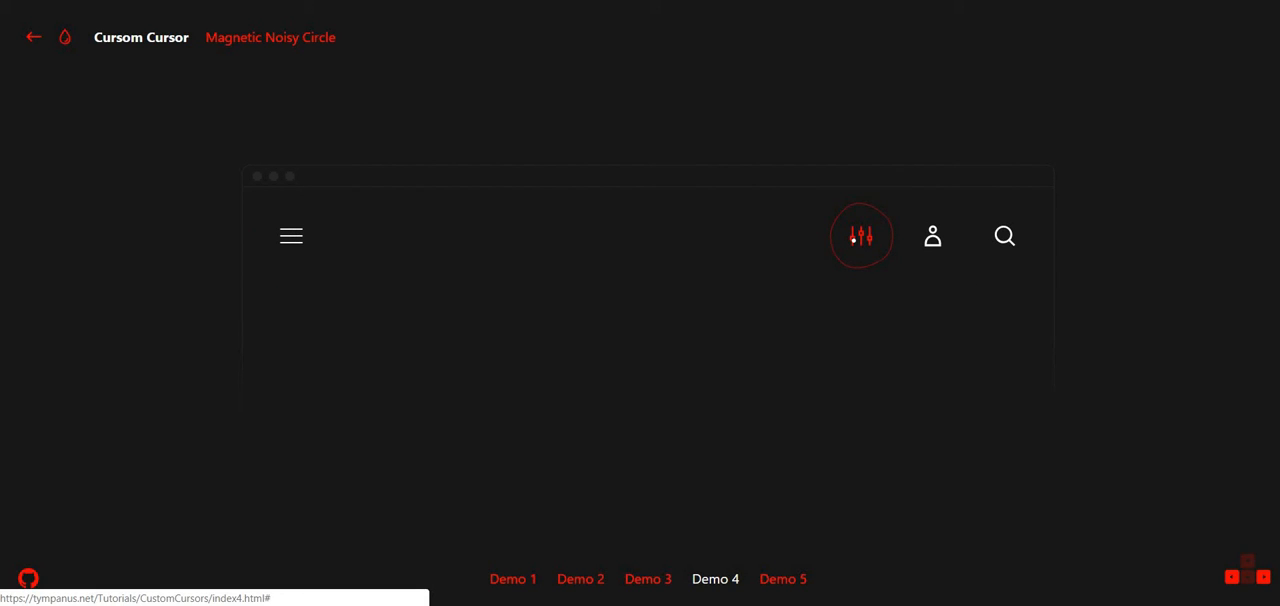
pyautogui.moveTo(932, 235)
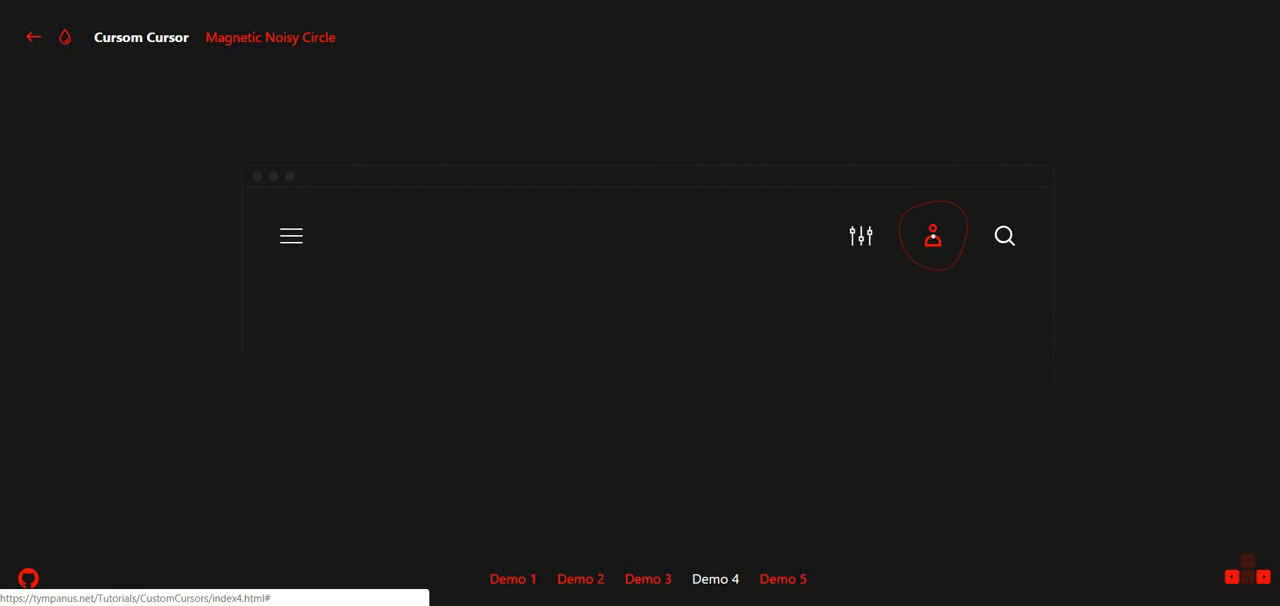
pyautogui.moveTo(1004, 236)
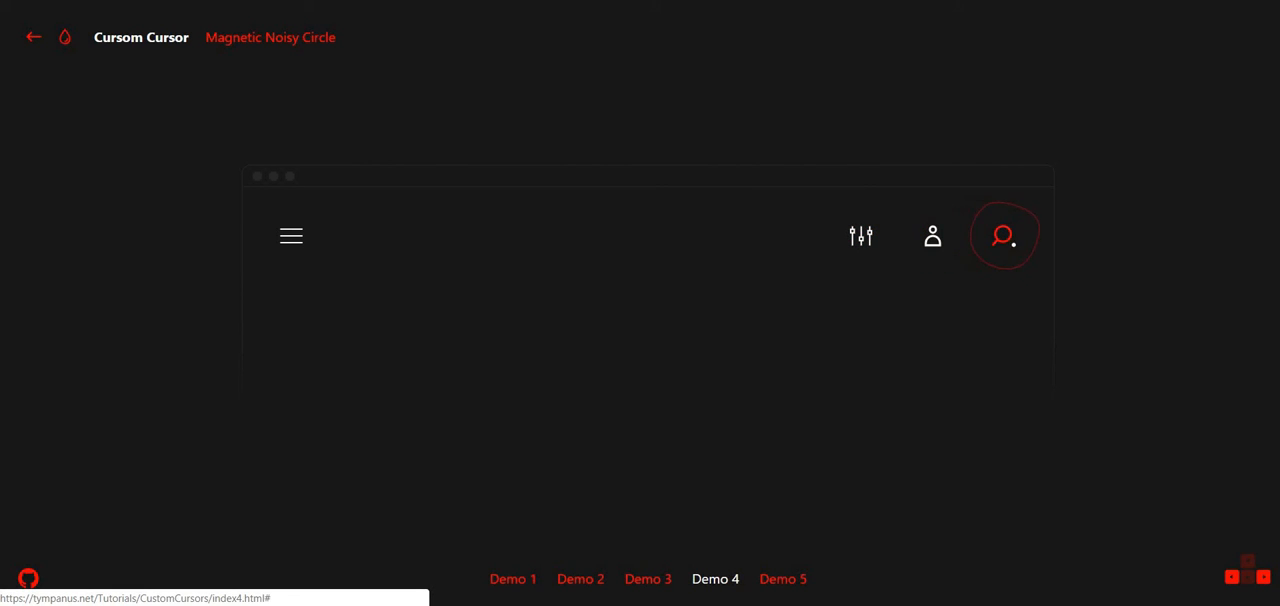
pyautogui.moveTo(1077, 444)
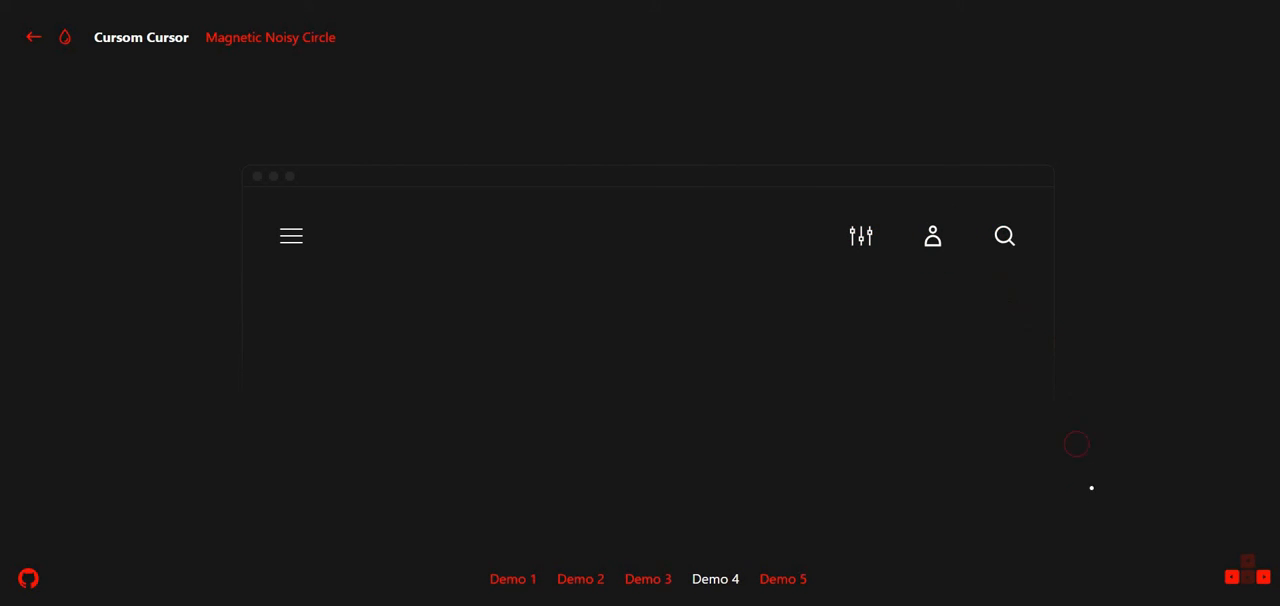
pyautogui.click(783, 579)
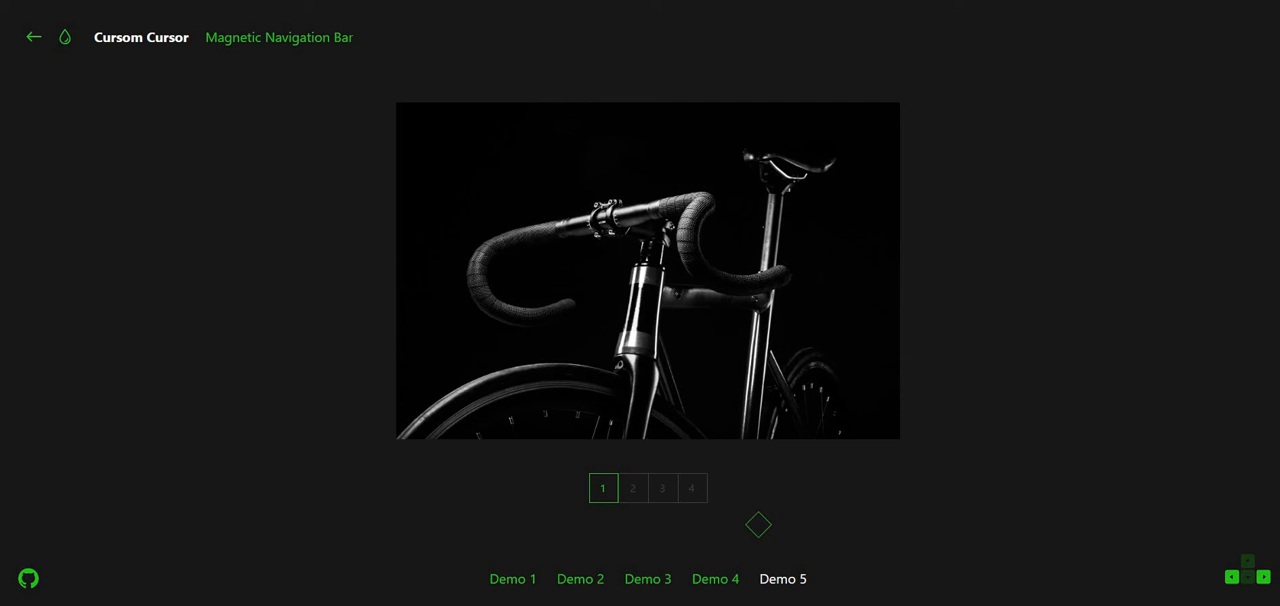
pyautogui.moveTo(590, 261)
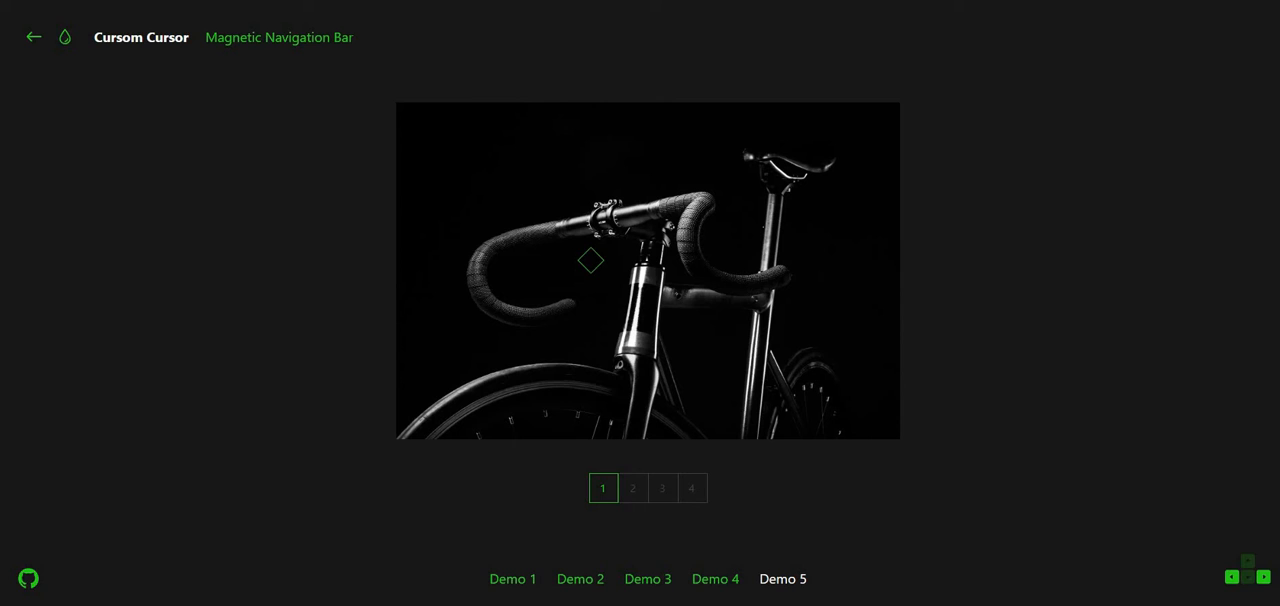
# Show bicycle photos 2, 3 and 4 via the numbered pagination squares
pyautogui.click(632, 488)
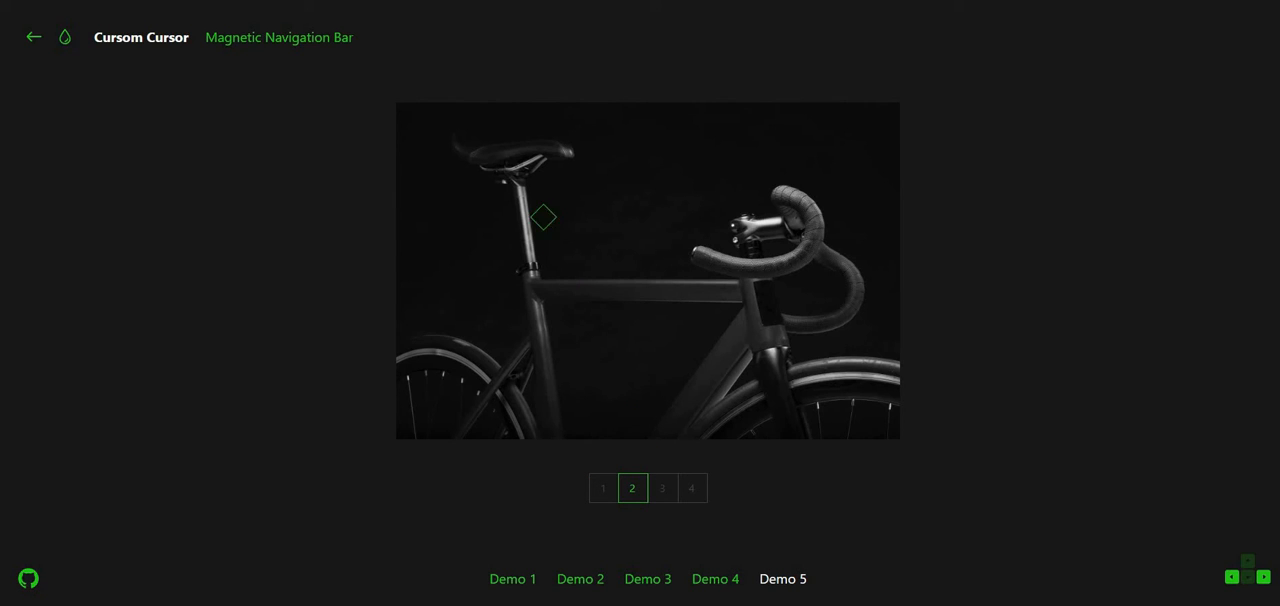
pyautogui.click(662, 488)
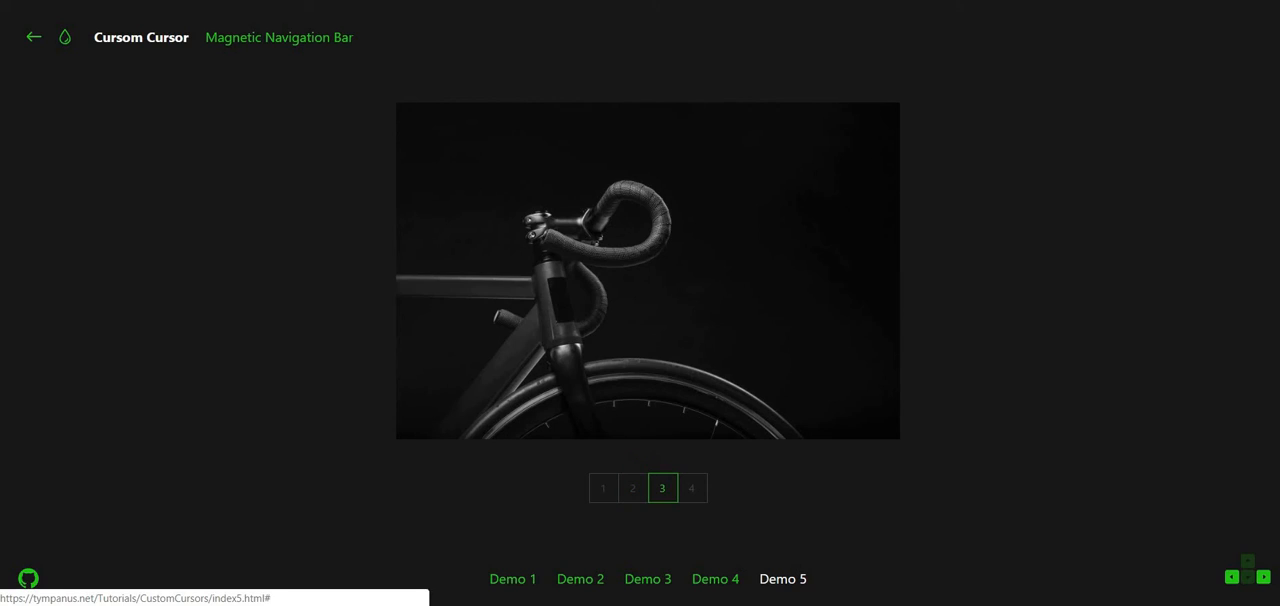
pyautogui.moveTo(525, 362)
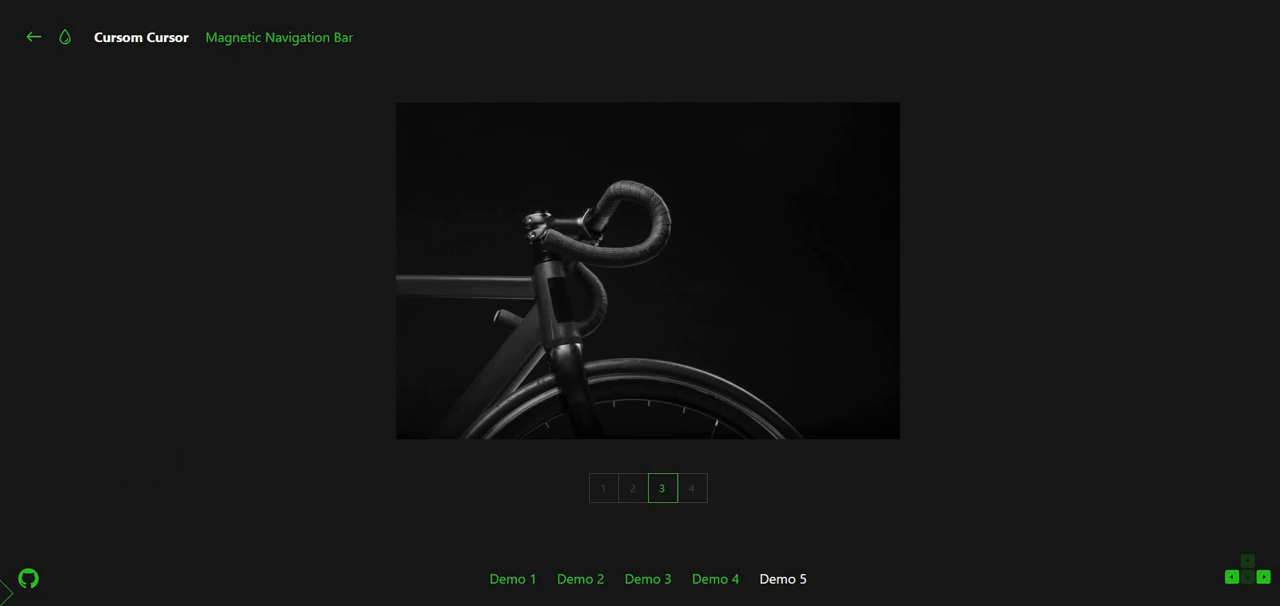
pyautogui.moveTo(28, 579)
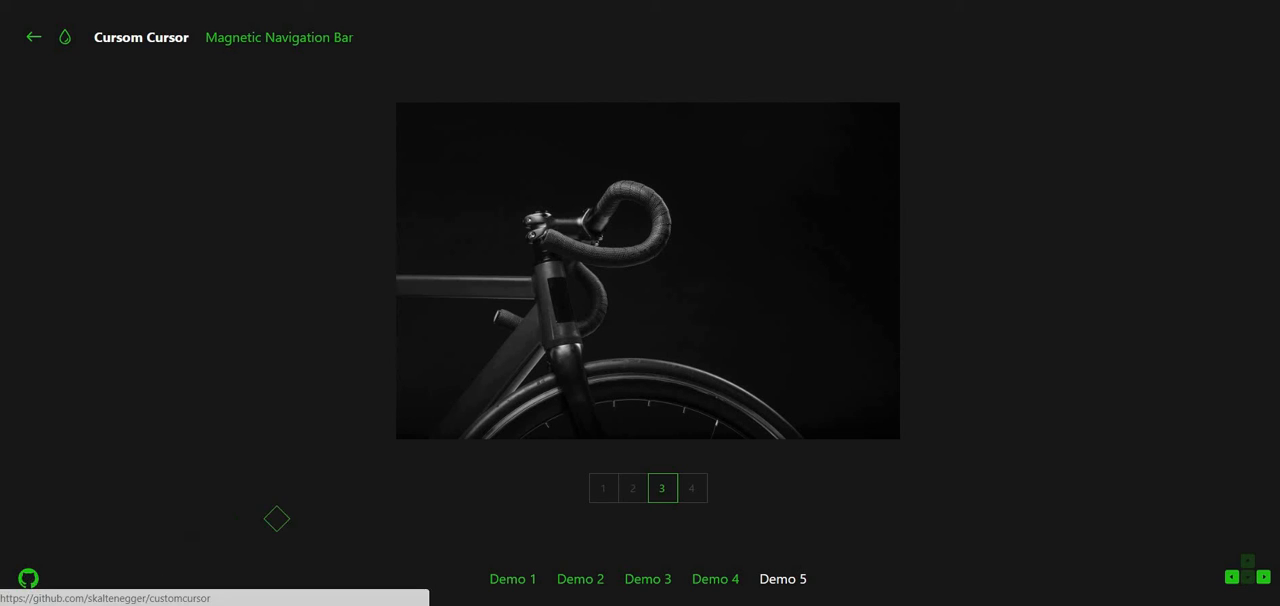
pyautogui.click(691, 488)
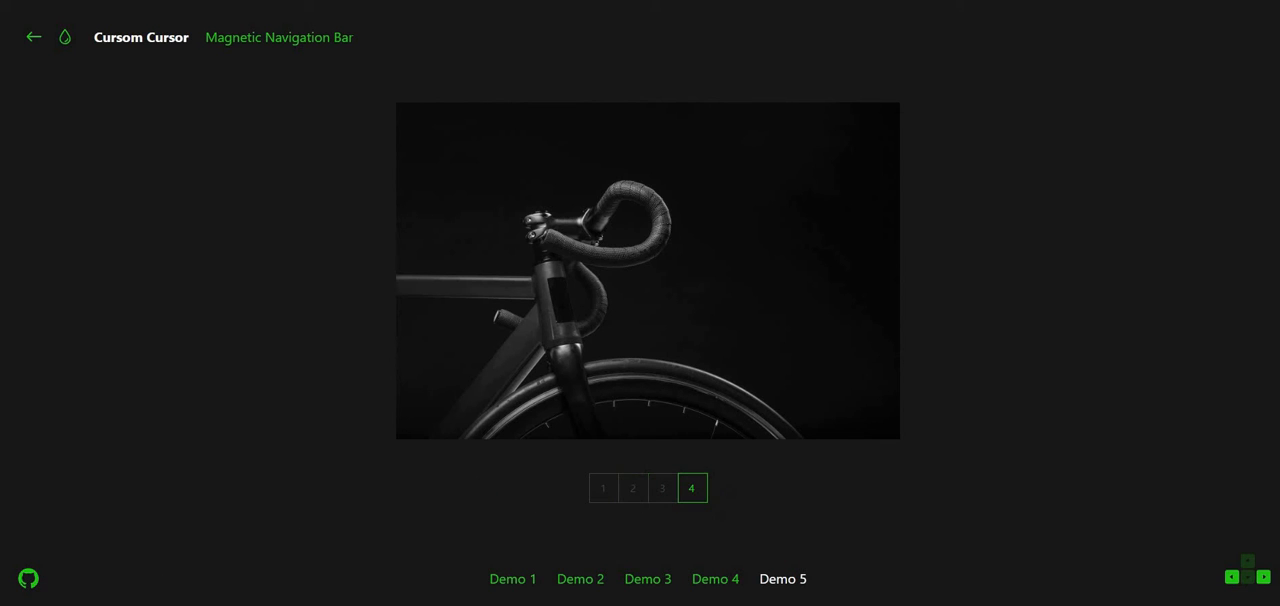